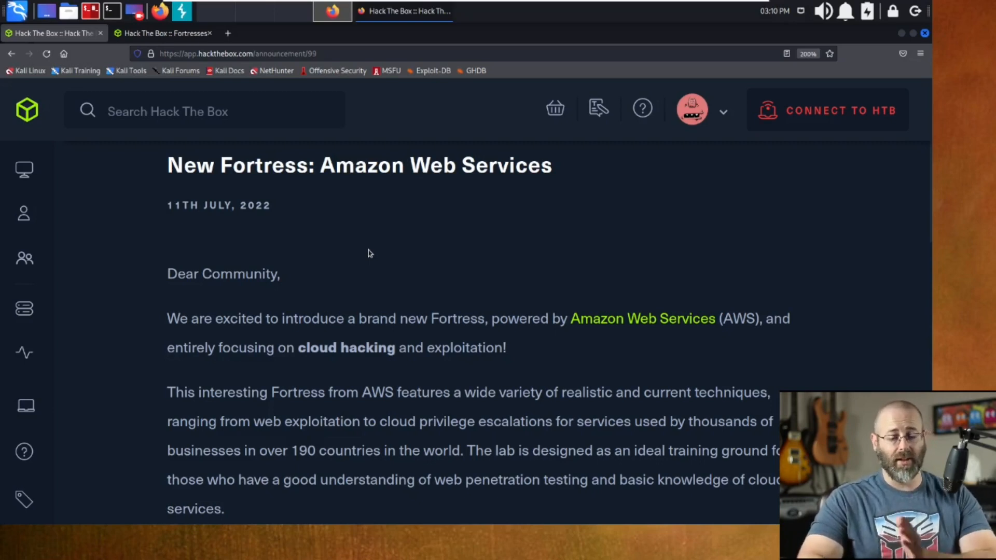
mouse_move(211, 290)
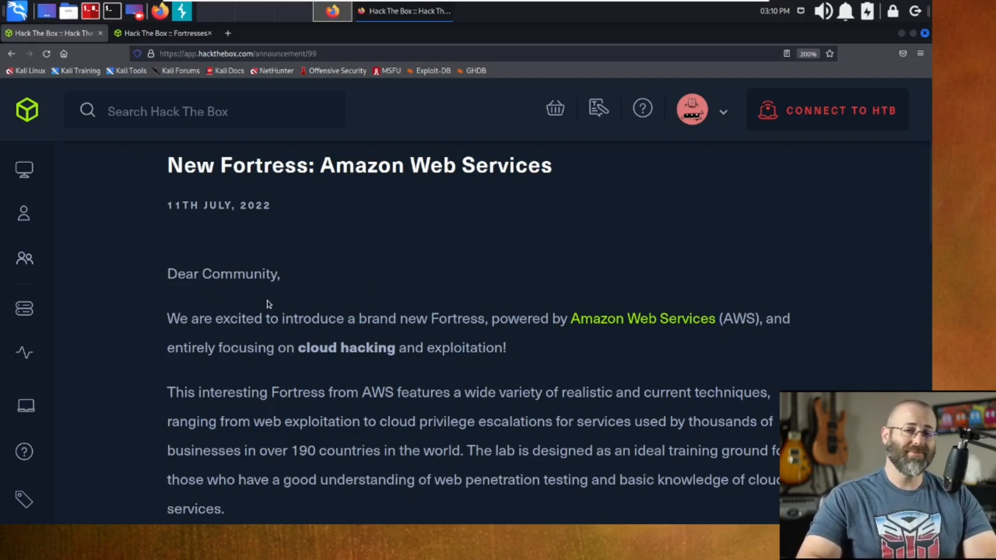
mouse_move(206, 311)
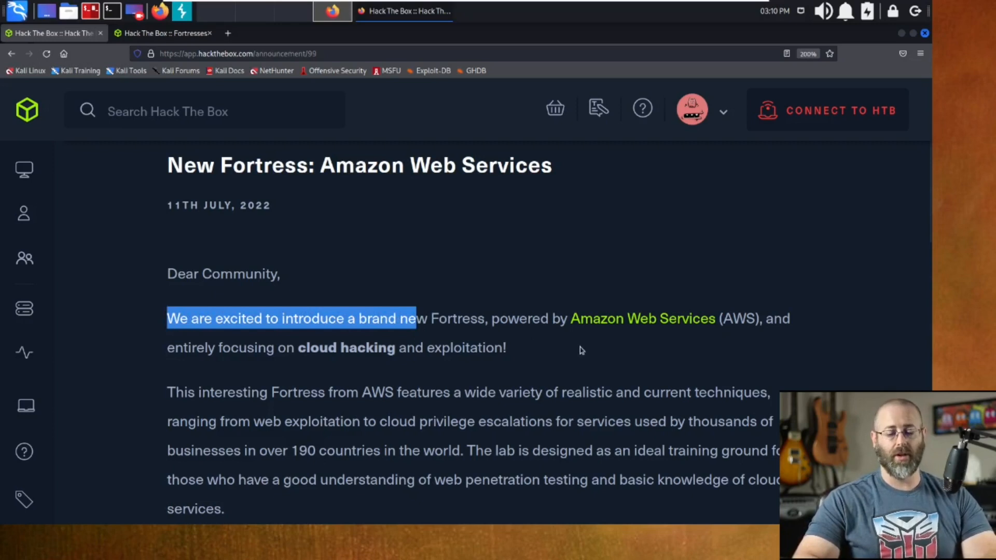
mouse_move(437, 370)
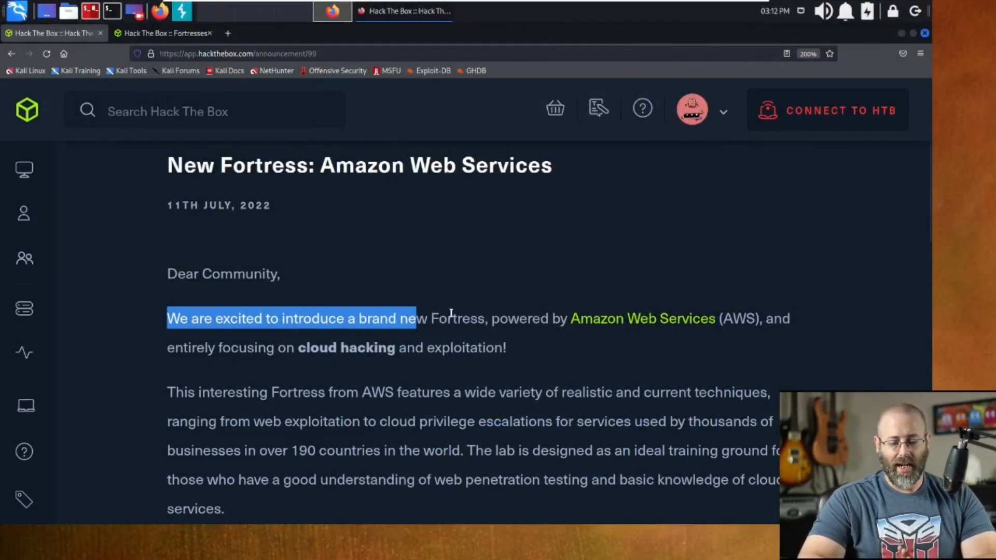
mouse_move(506, 335)
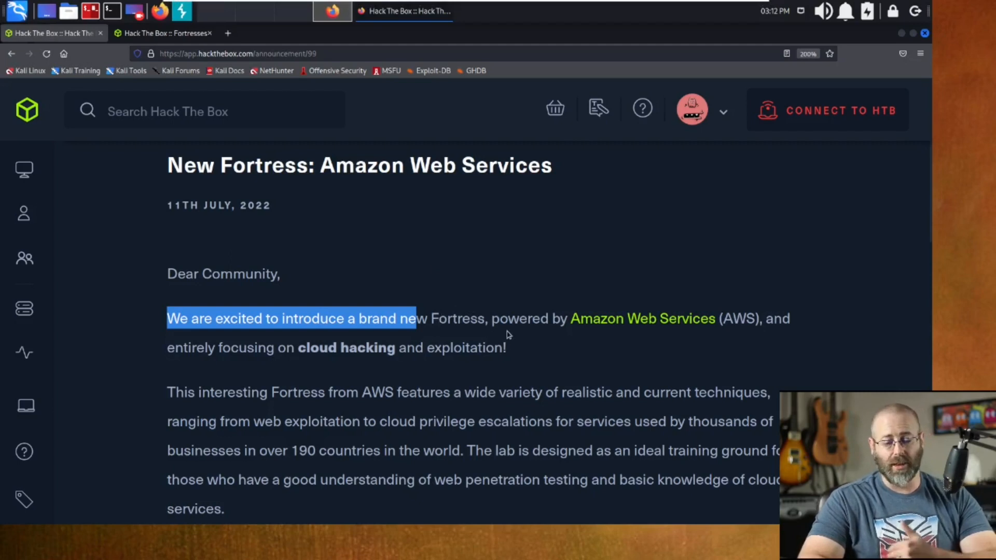
mouse_move(333, 384)
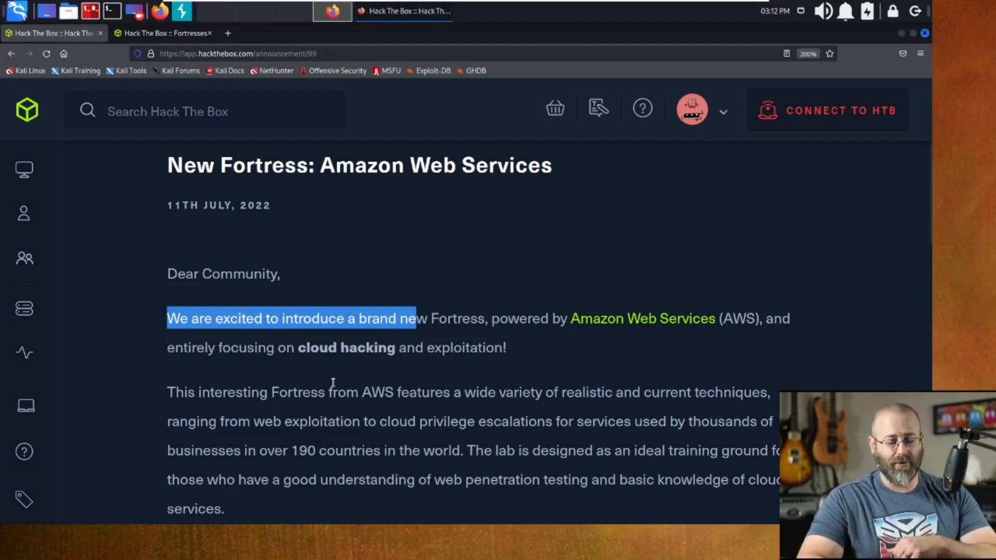
mouse_move(368, 379)
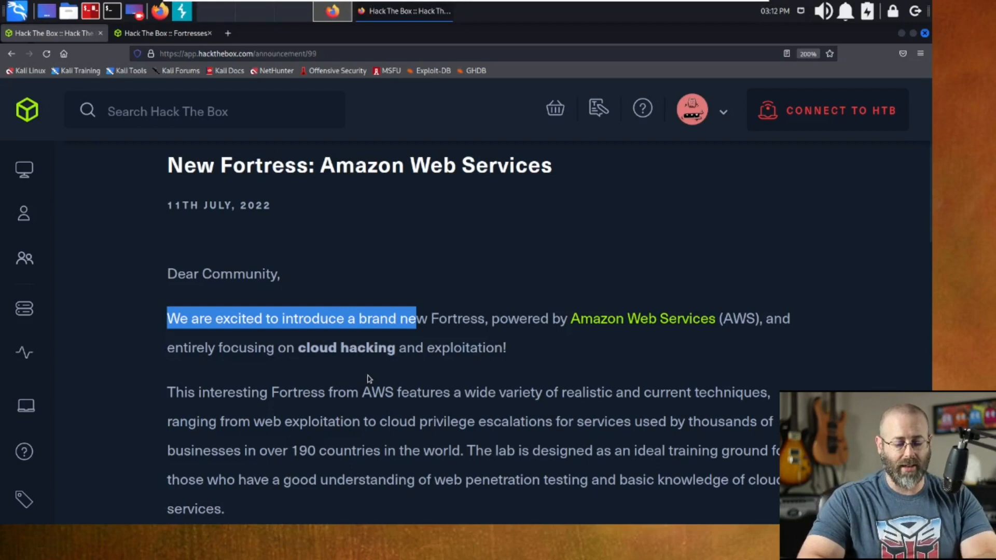
mouse_move(349, 394)
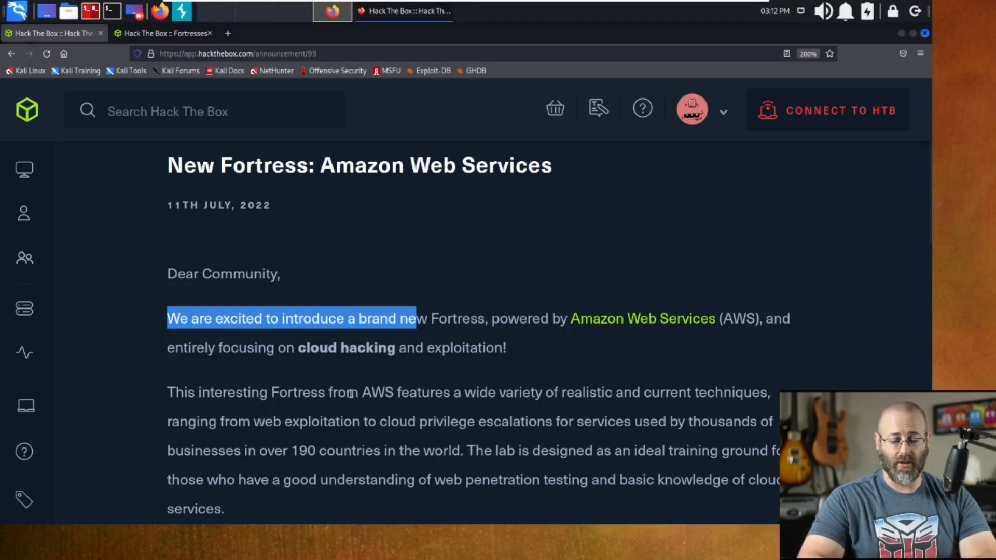
Read through the abilities list, highlighting words while scrolling down the page.
scroll("down", 3)
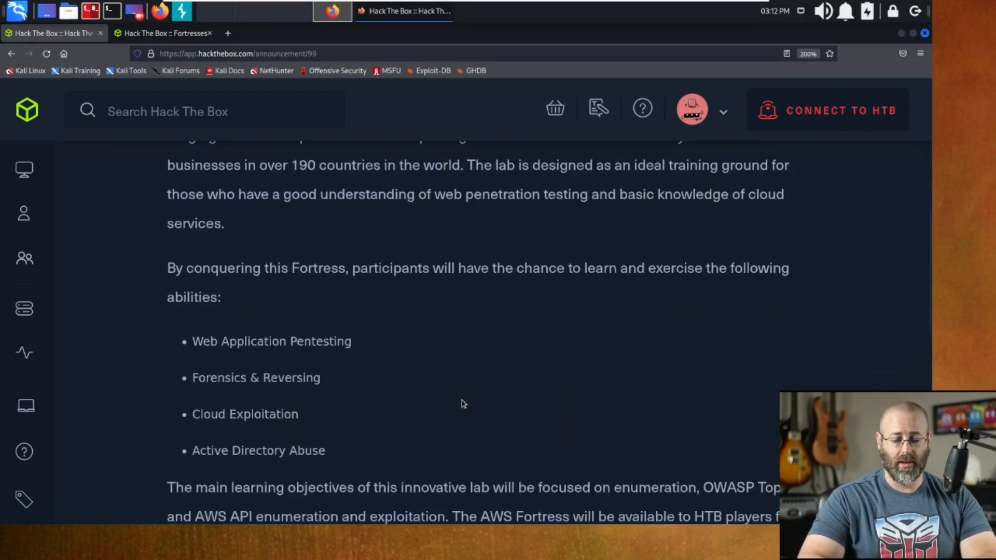
scroll("up", 3)
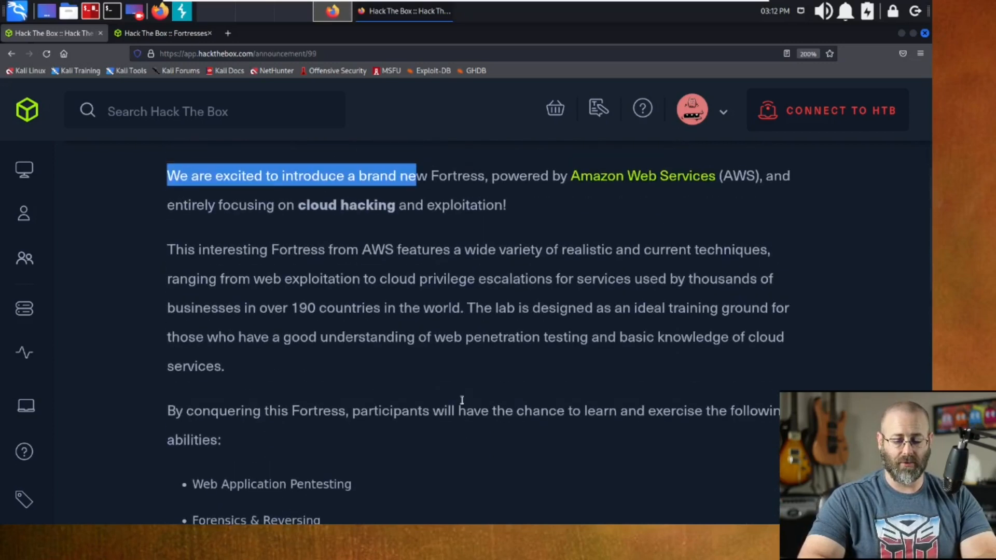
mouse_move(492, 254)
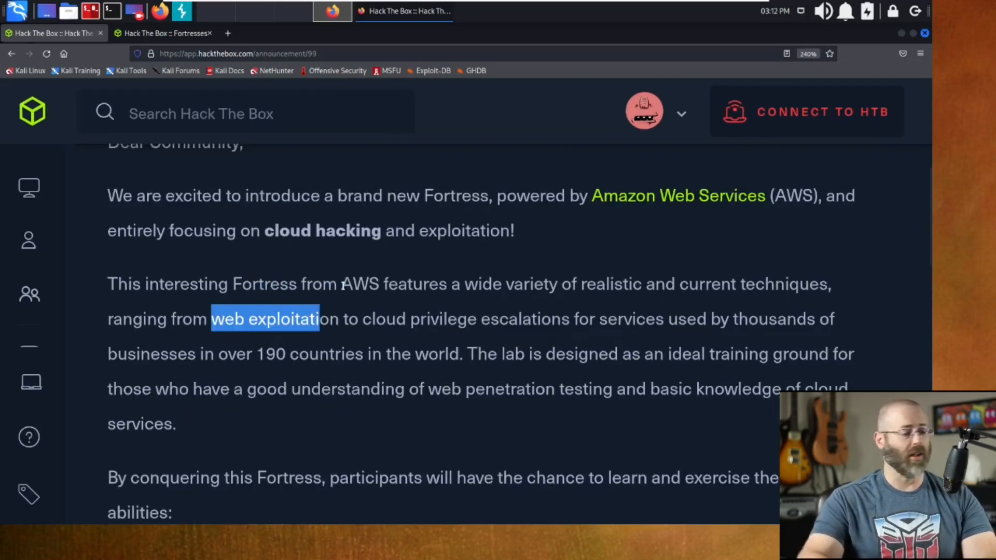
mouse_move(375, 329)
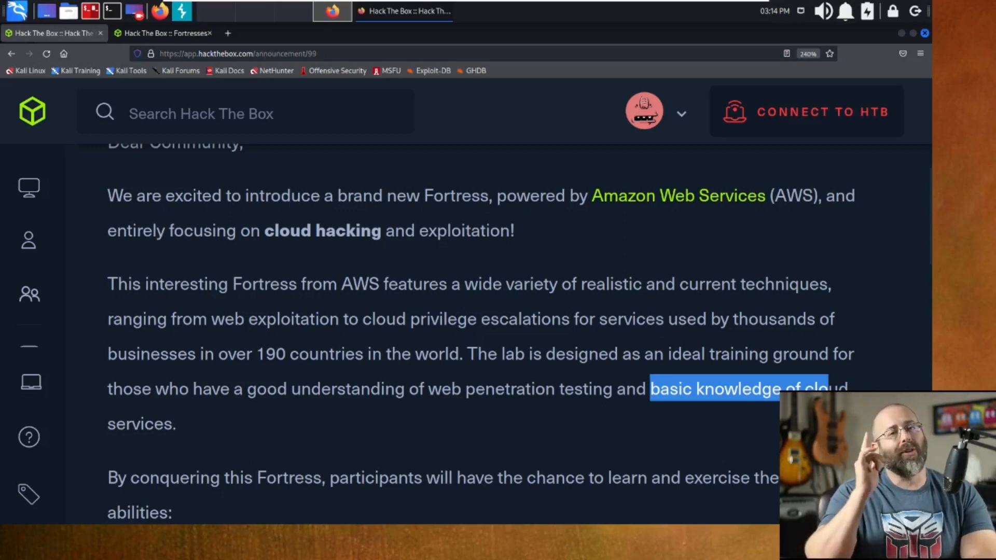
mouse_move(578, 435)
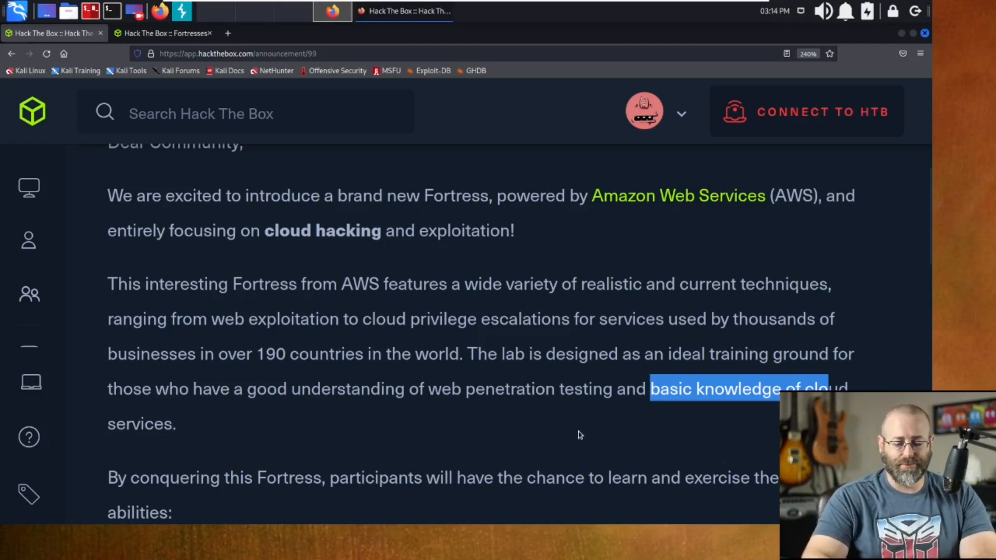
left_click(578, 435)
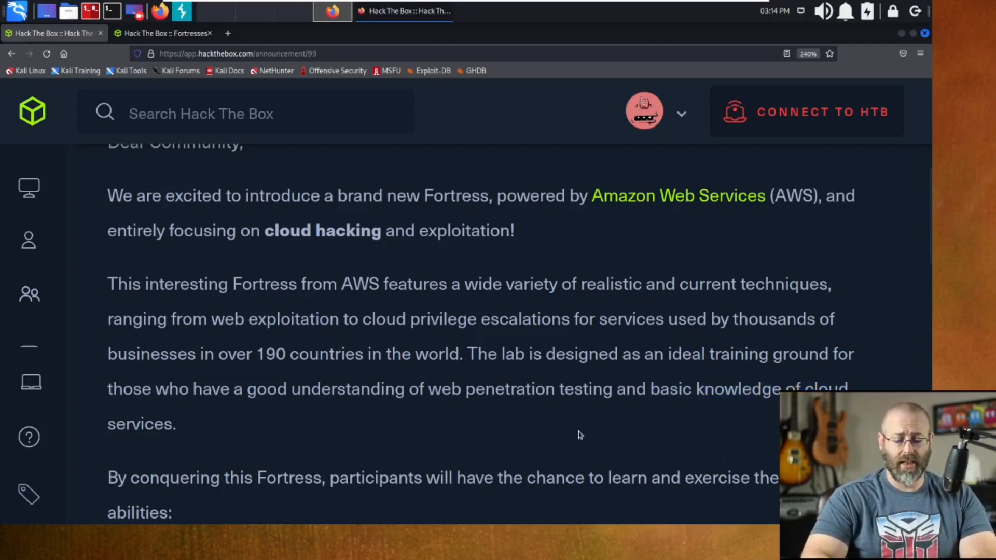
scroll("down", 3)
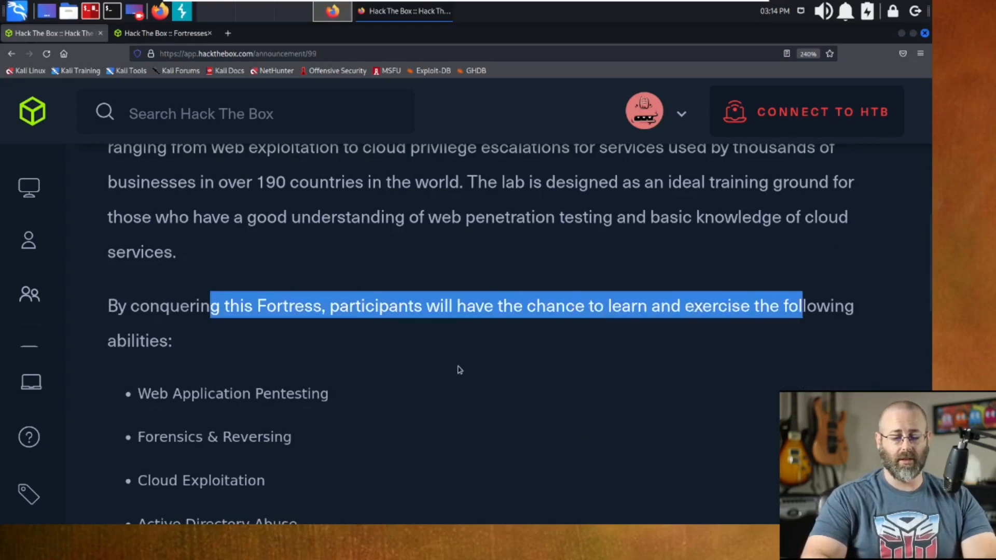
mouse_move(393, 348)
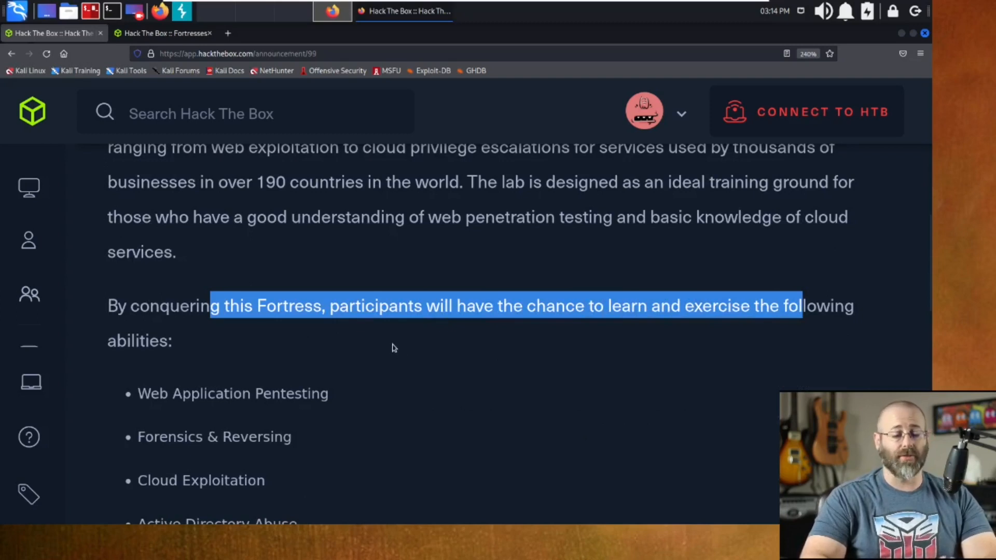
scroll("down", 3)
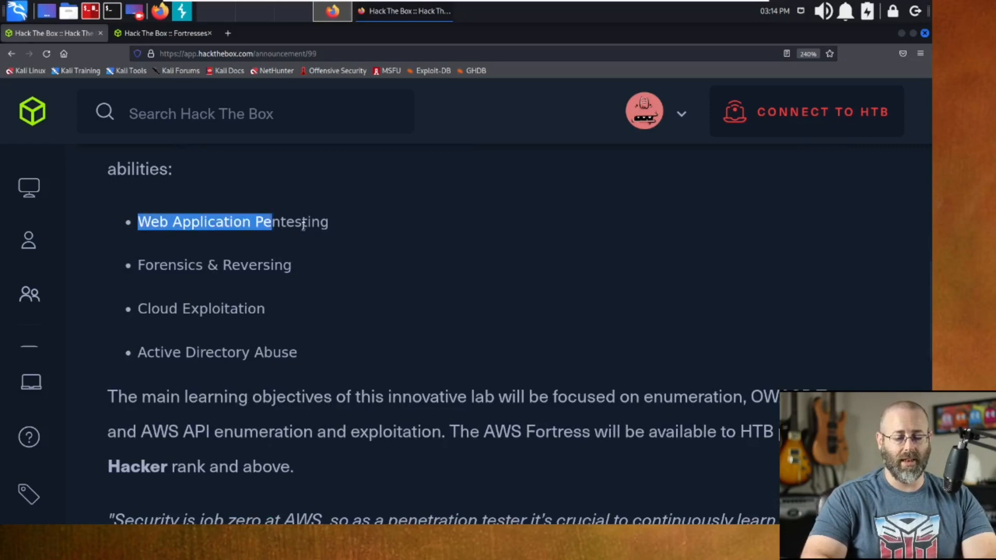
double_click(204, 264)
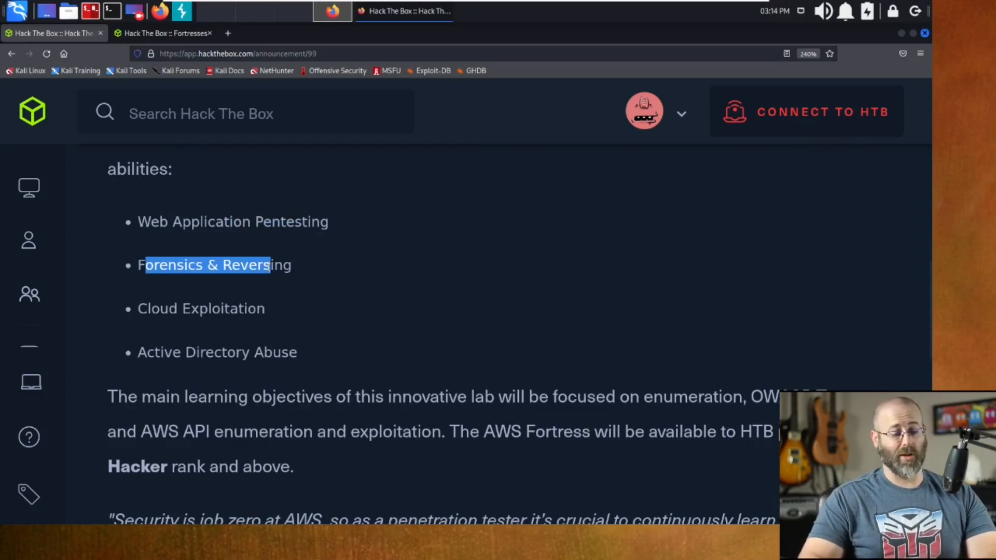
double_click(201, 309)
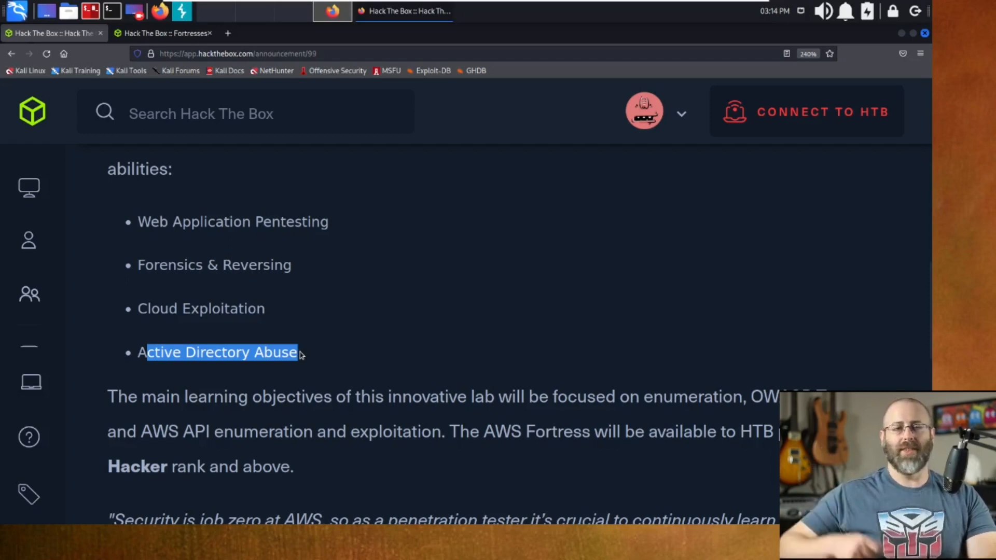
mouse_move(303, 380)
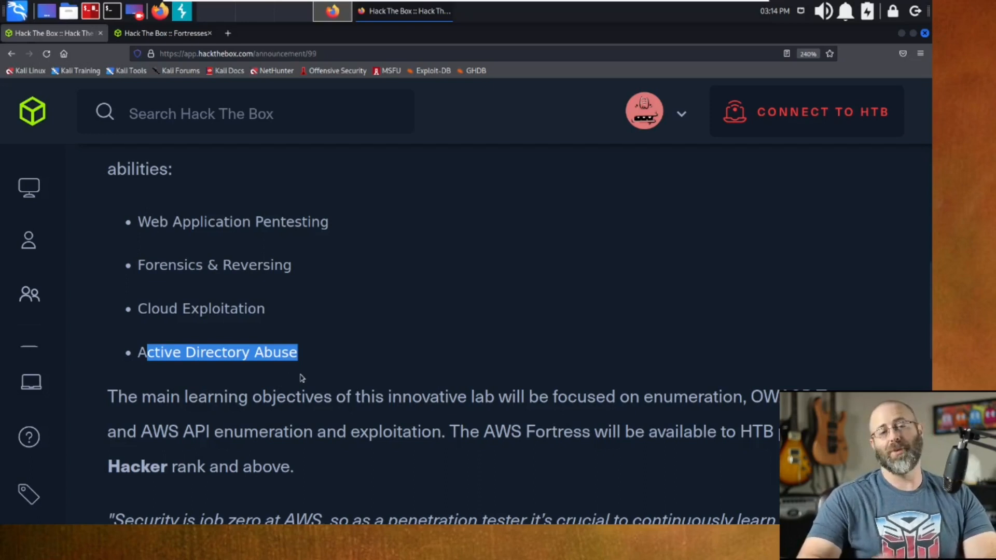
mouse_move(321, 370)
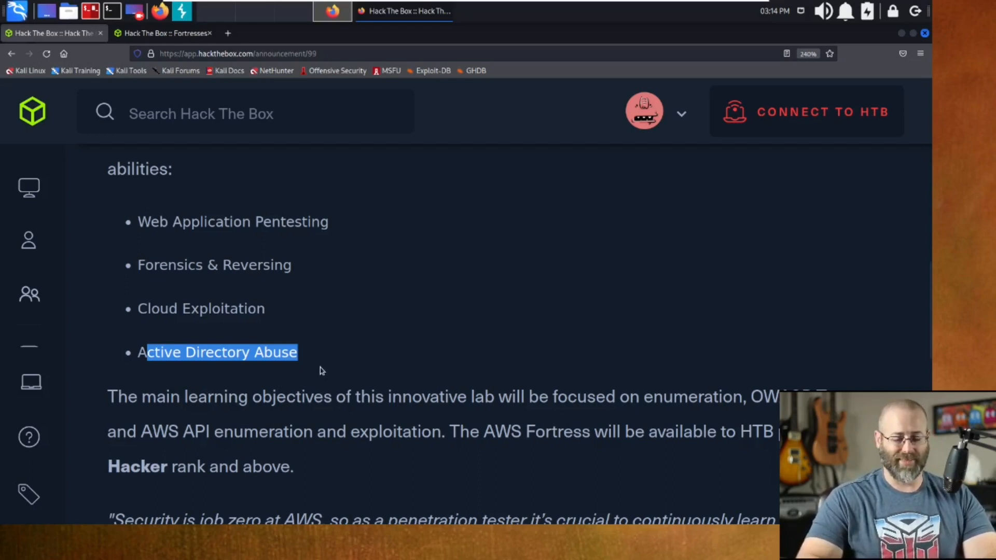
left_click(255, 377)
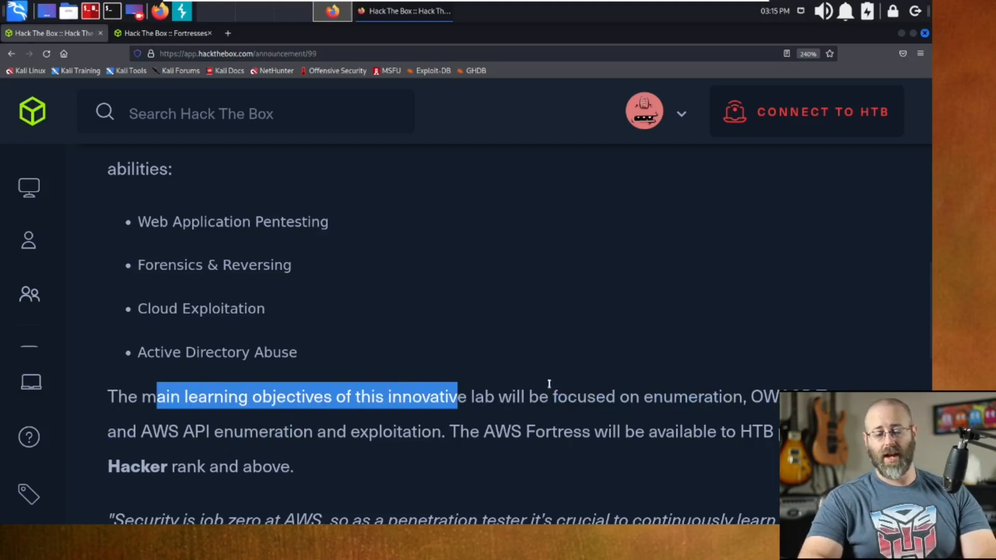
Highlight OWASP and the AWS Fortress mention, then scroll past Jet to the new AWS card.
scroll("down", 3)
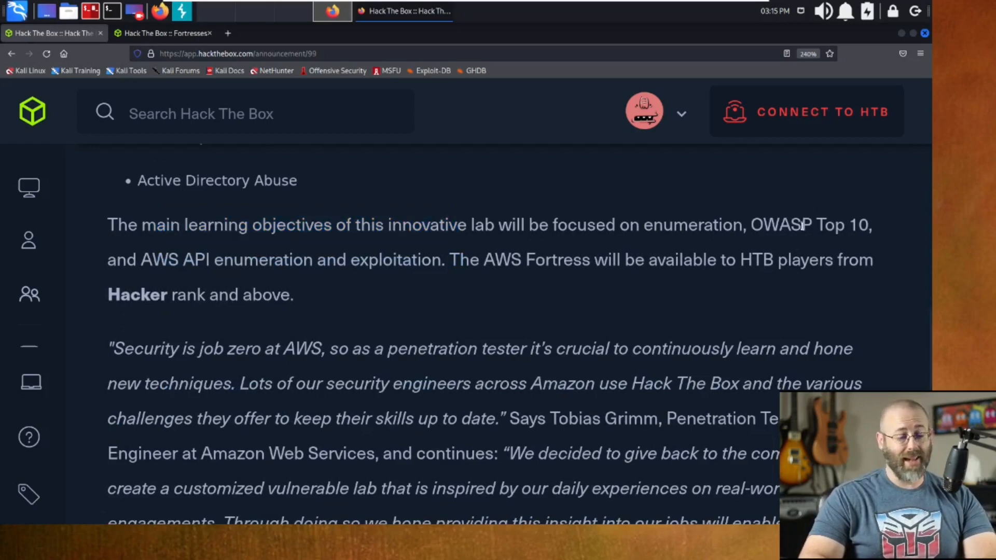
double_click(780, 224)
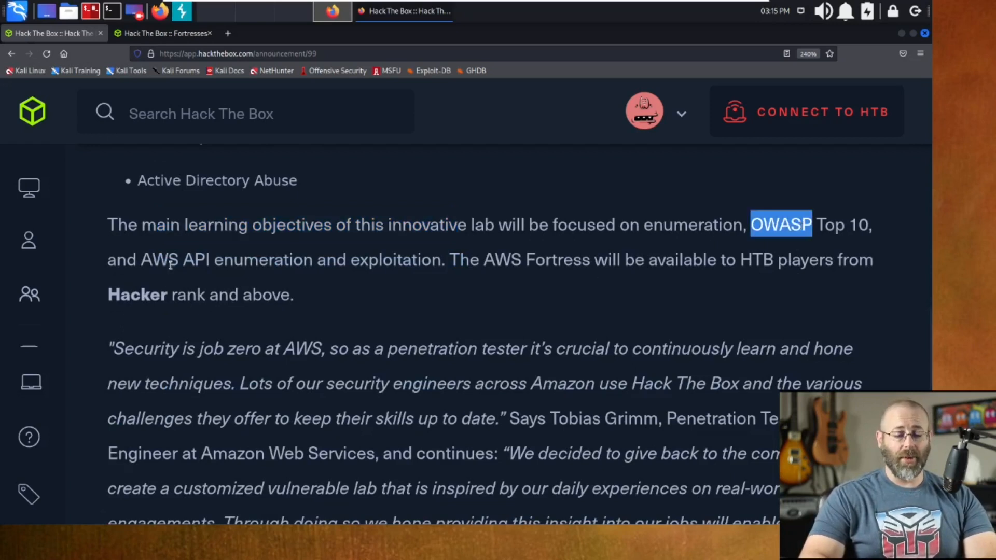
mouse_move(335, 267)
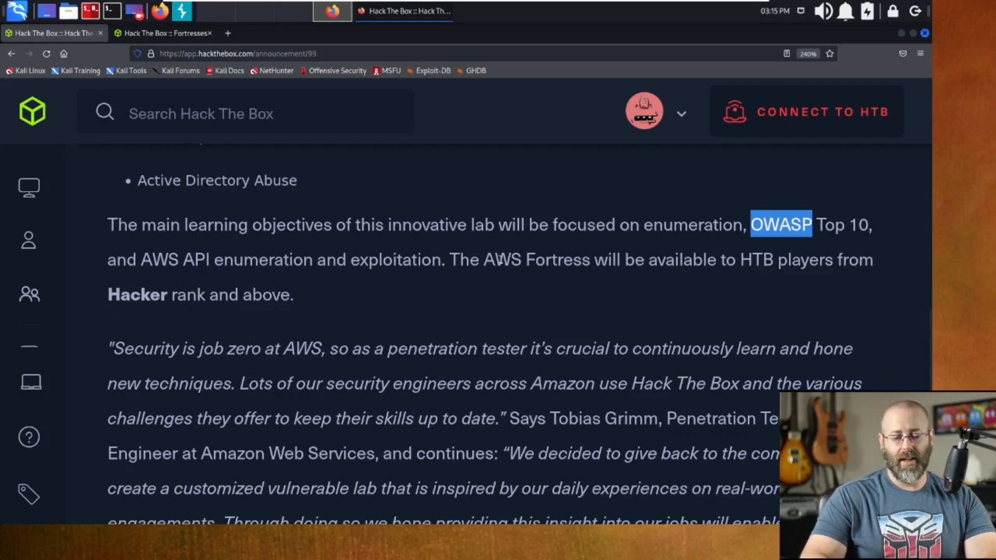
double_click(502, 260)
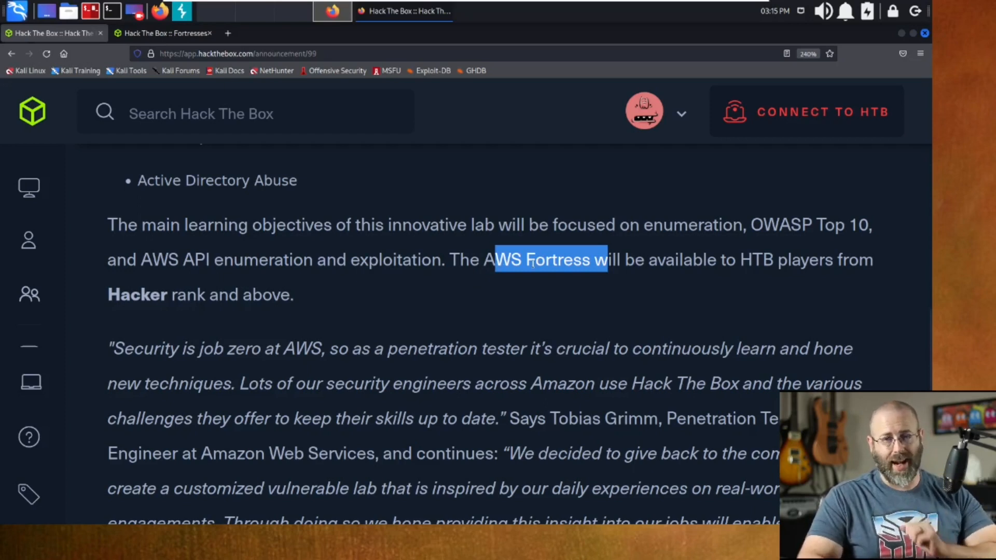
mouse_move(410, 304)
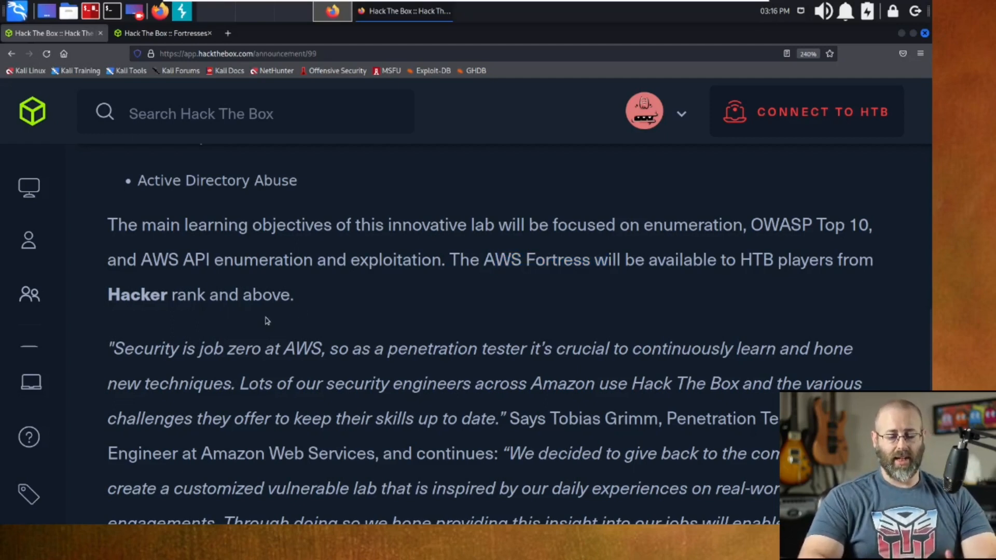
scroll("down", 3)
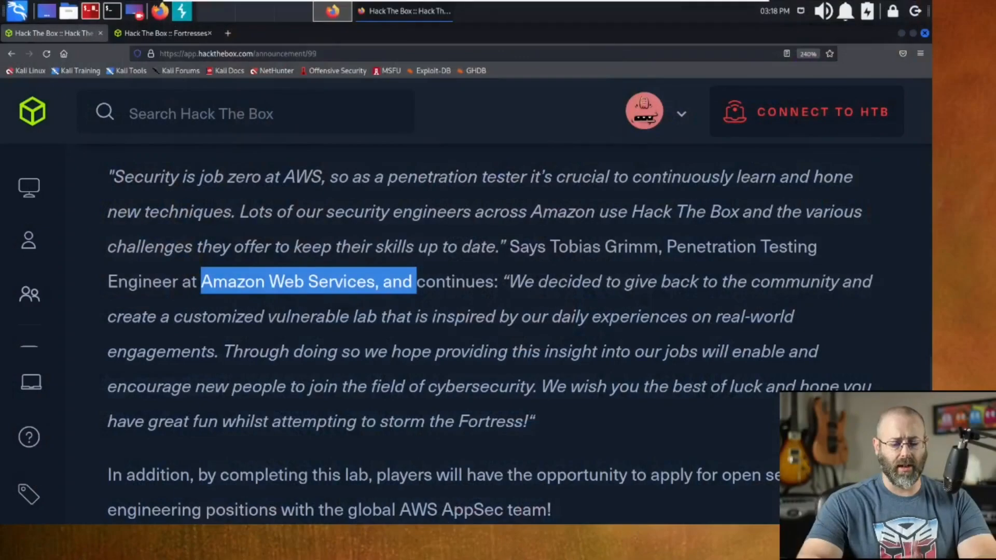
mouse_move(539, 417)
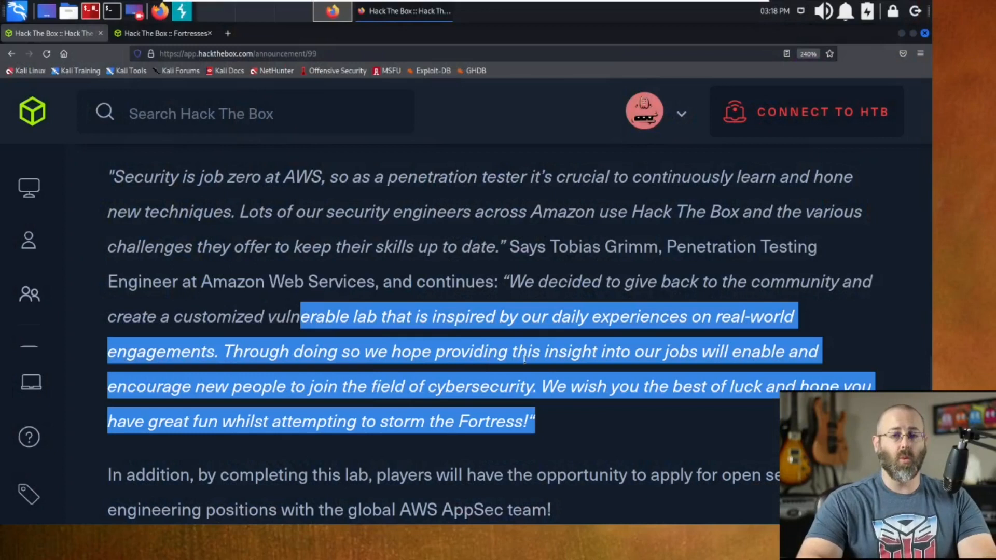
scroll("down", 3)
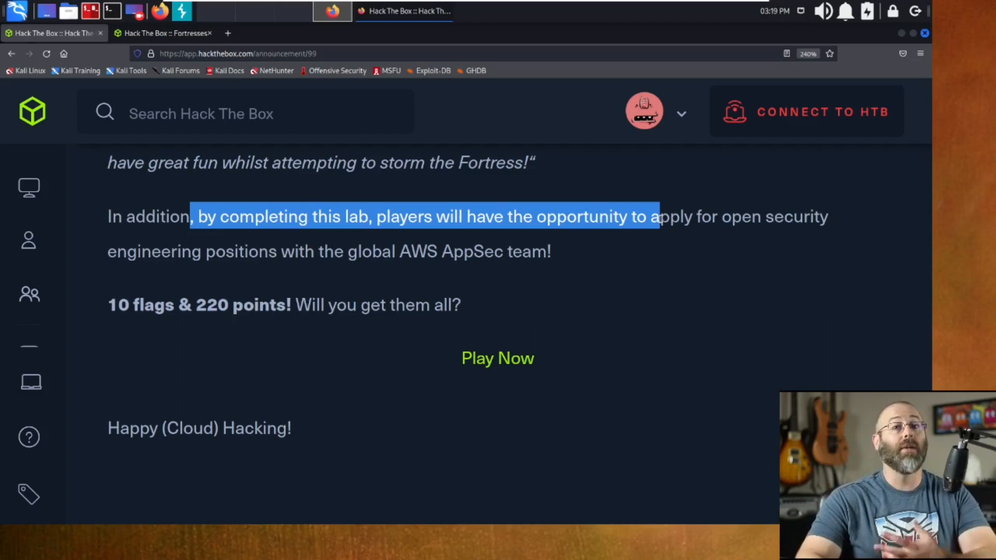
mouse_move(401, 138)
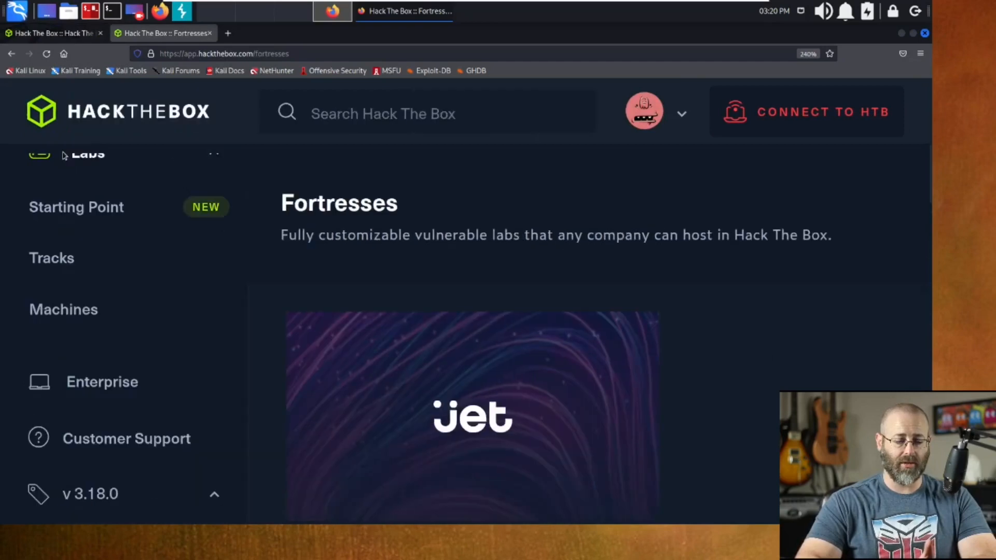
mouse_move(54, 259)
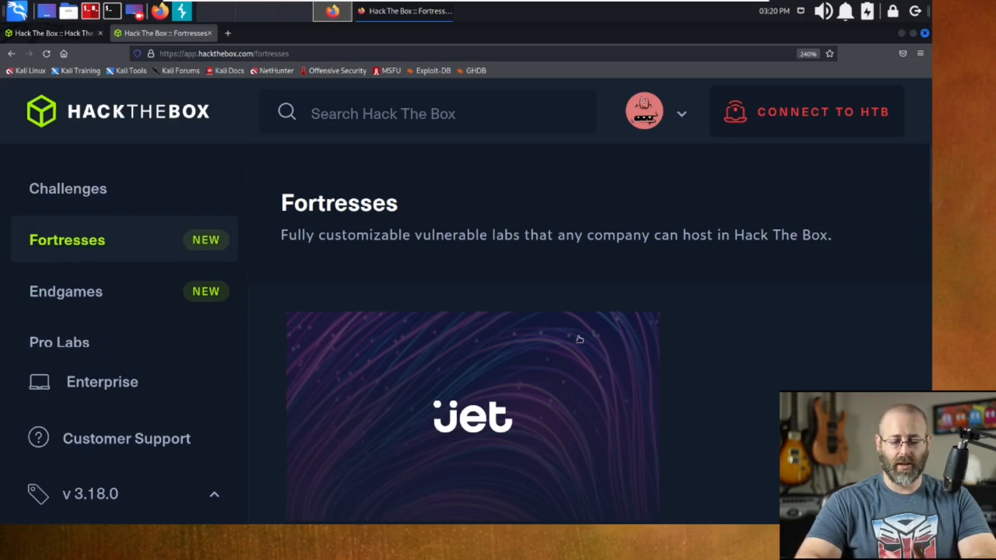
scroll("down", 3)
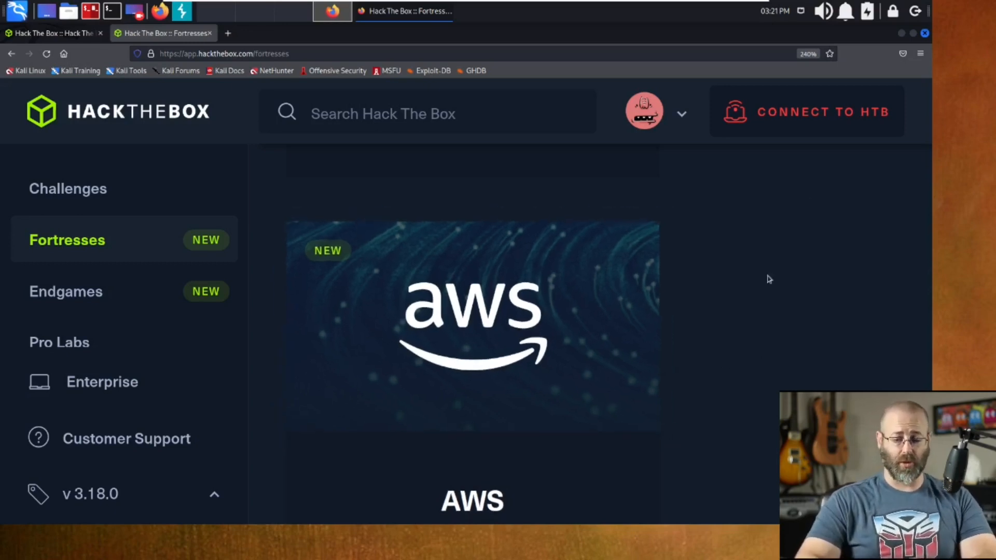
left_click(823, 112)
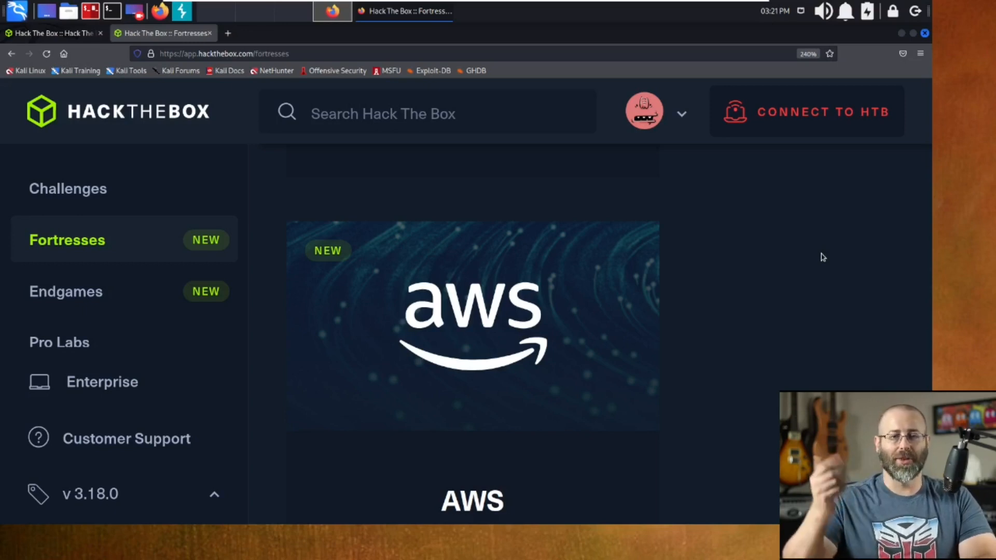
mouse_move(797, 260)
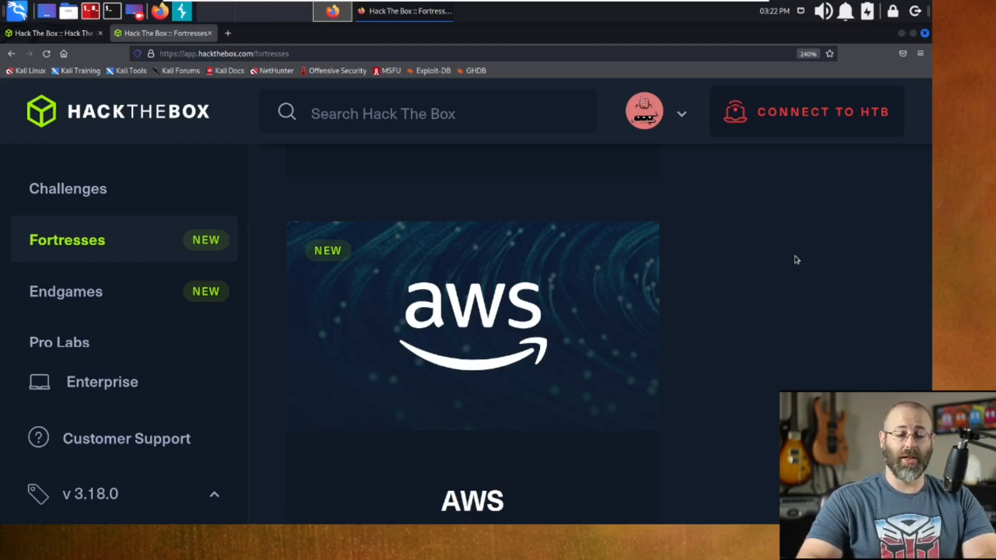
mouse_move(403, 124)
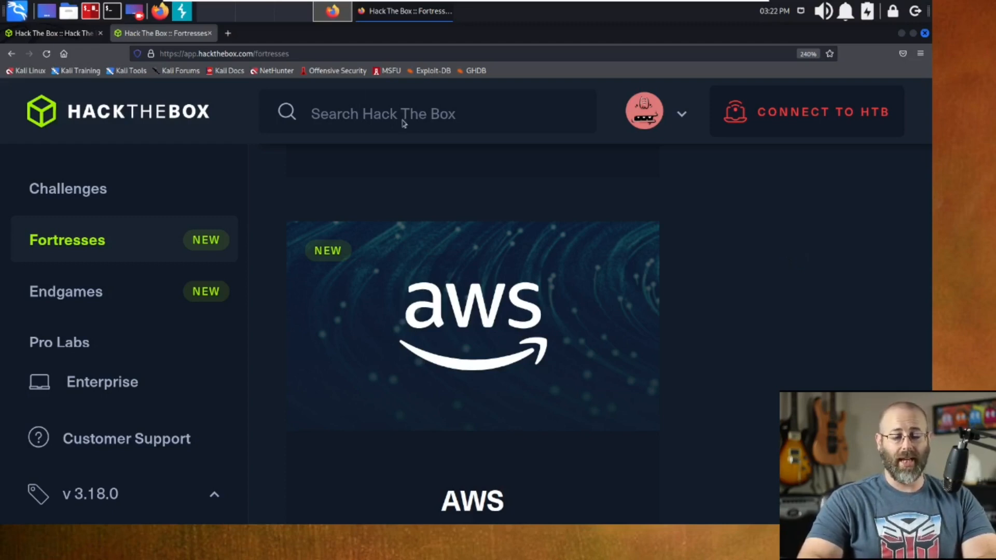